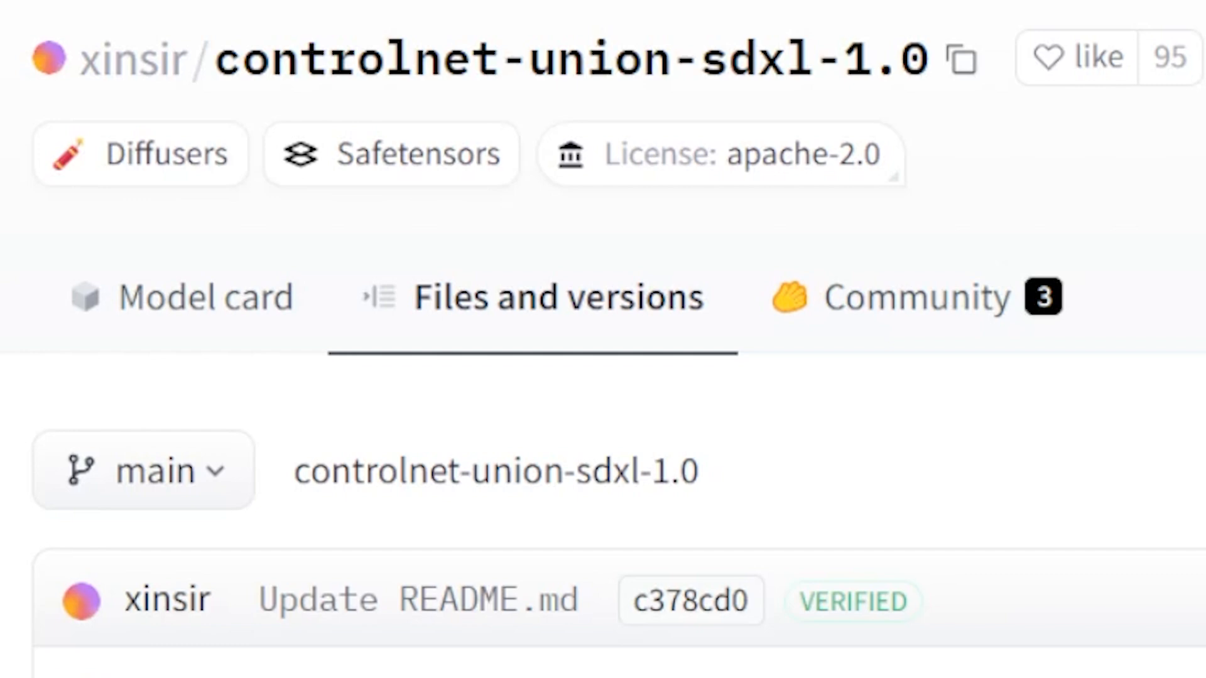
Browse the controlnet-union-sdxl-1.0 repository page for its model files
scroll(down, 3)
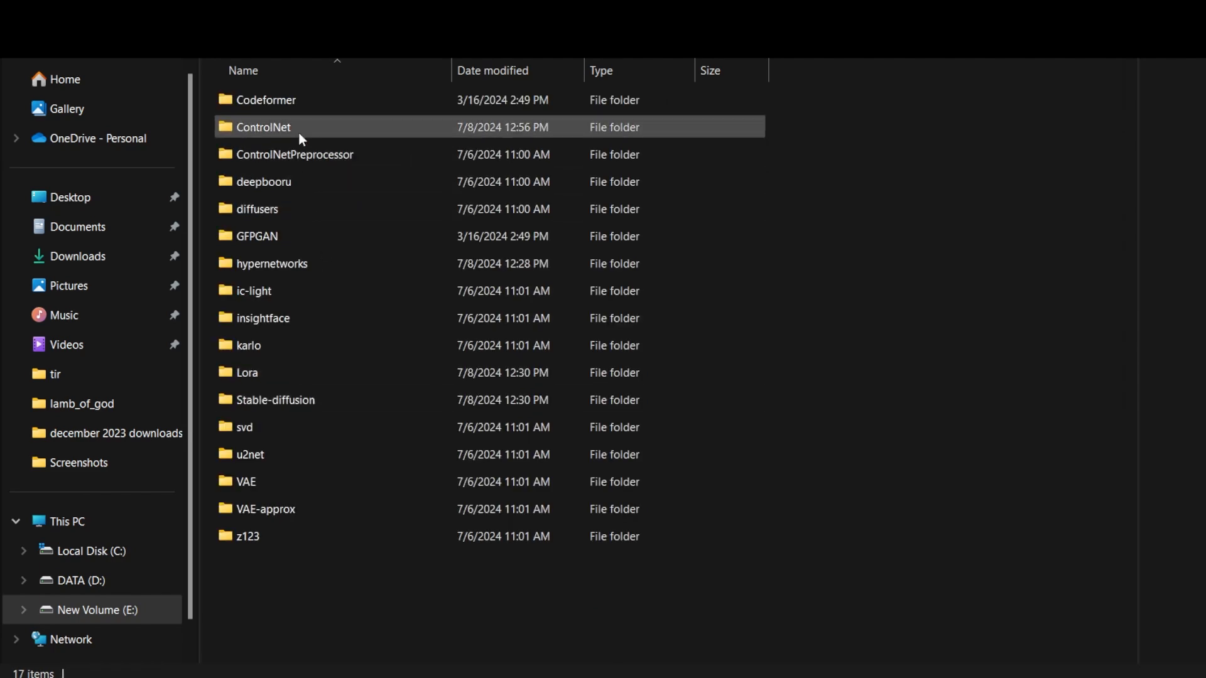
Locate the downloaded sdxl union model.safetensors inside the local ControlNet models folder
double_click(262, 126)
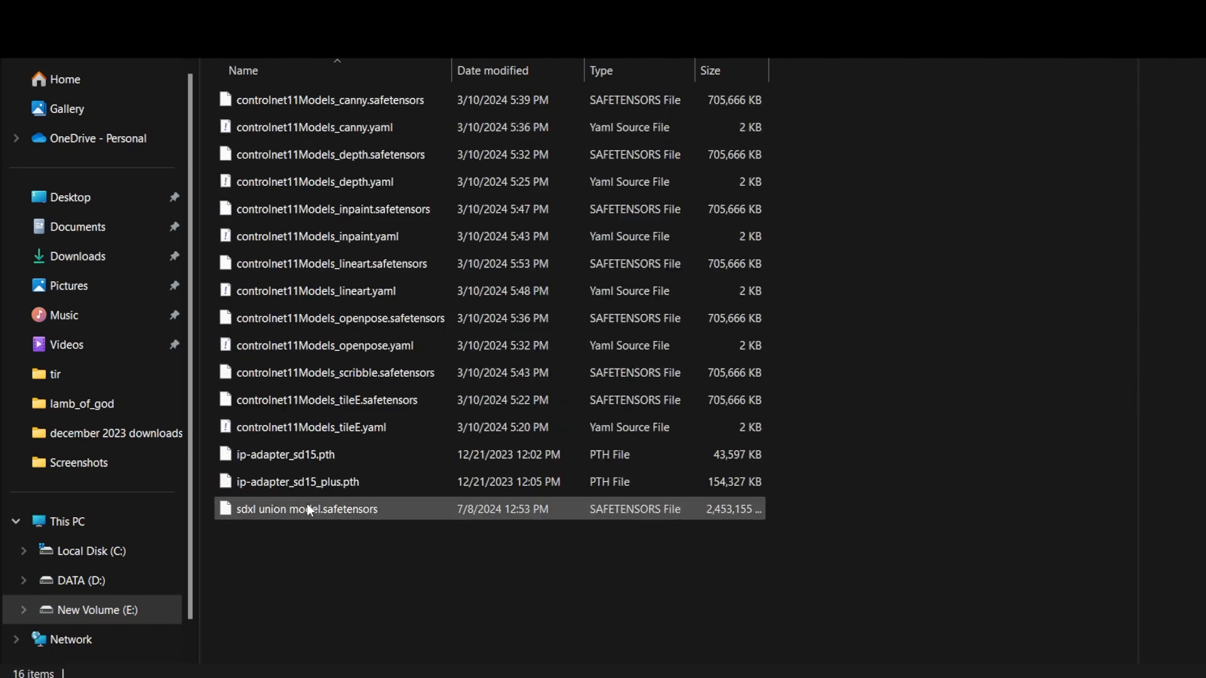
click(307, 508)
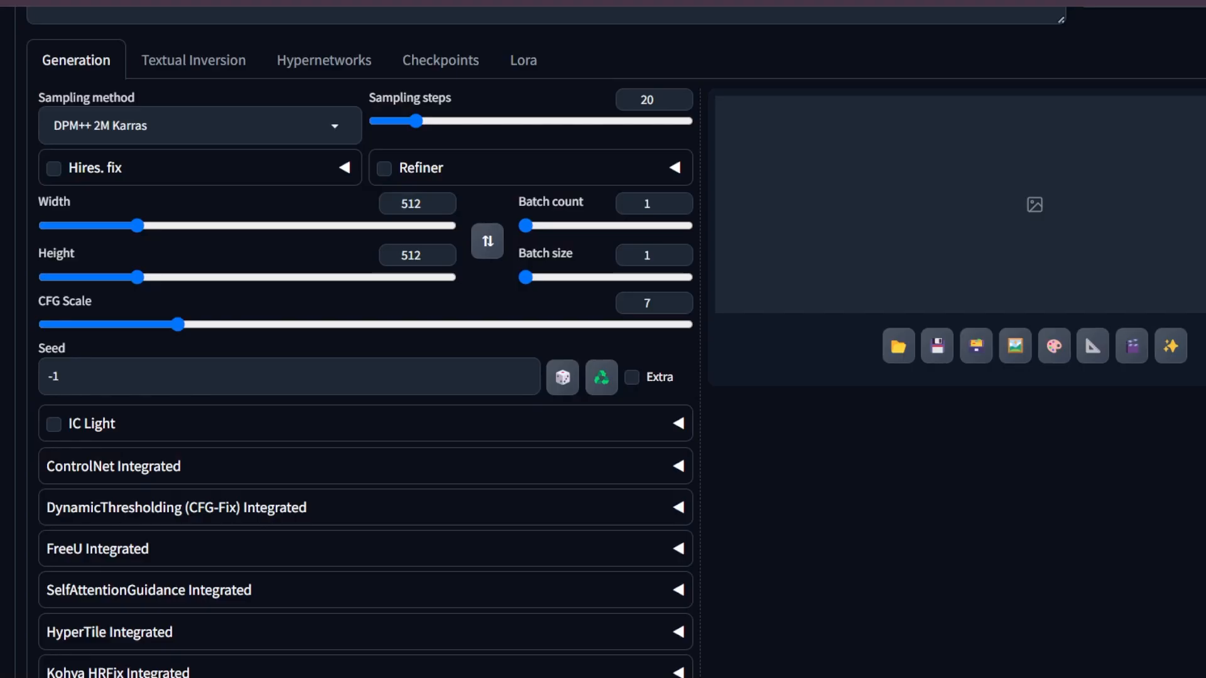
mouse_move(529, 444)
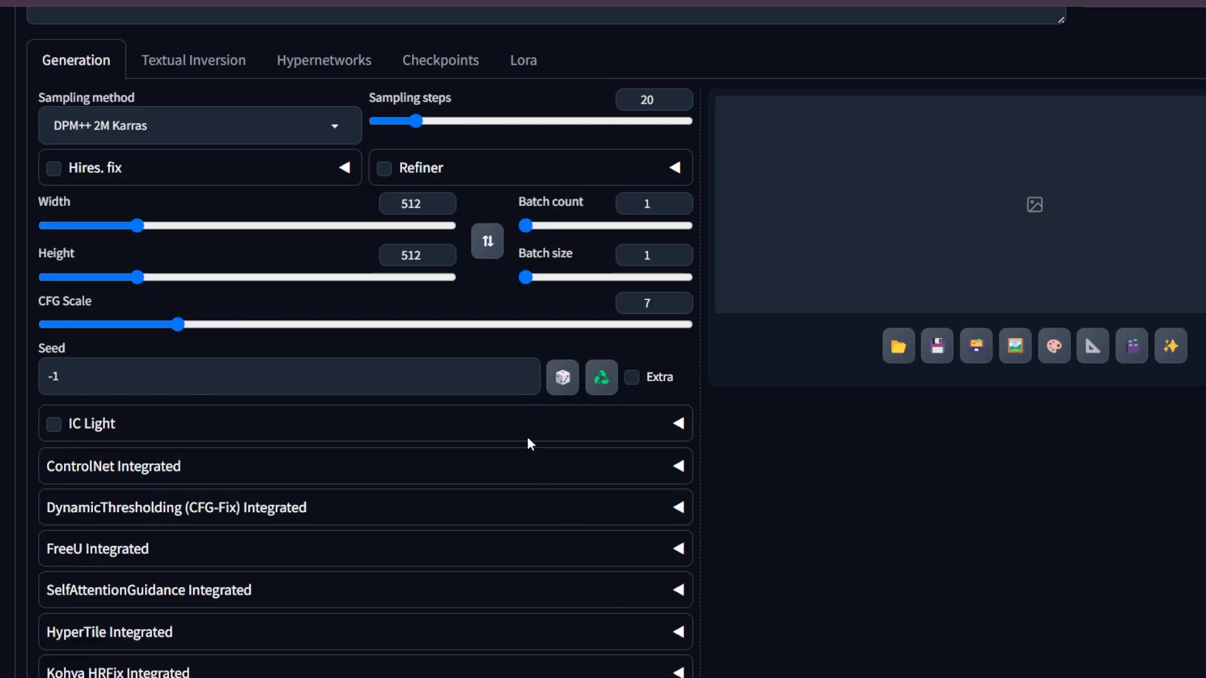
Refresh ControlNet Unit 0's model list so the sdxl union model becomes available
scroll(down, 3)
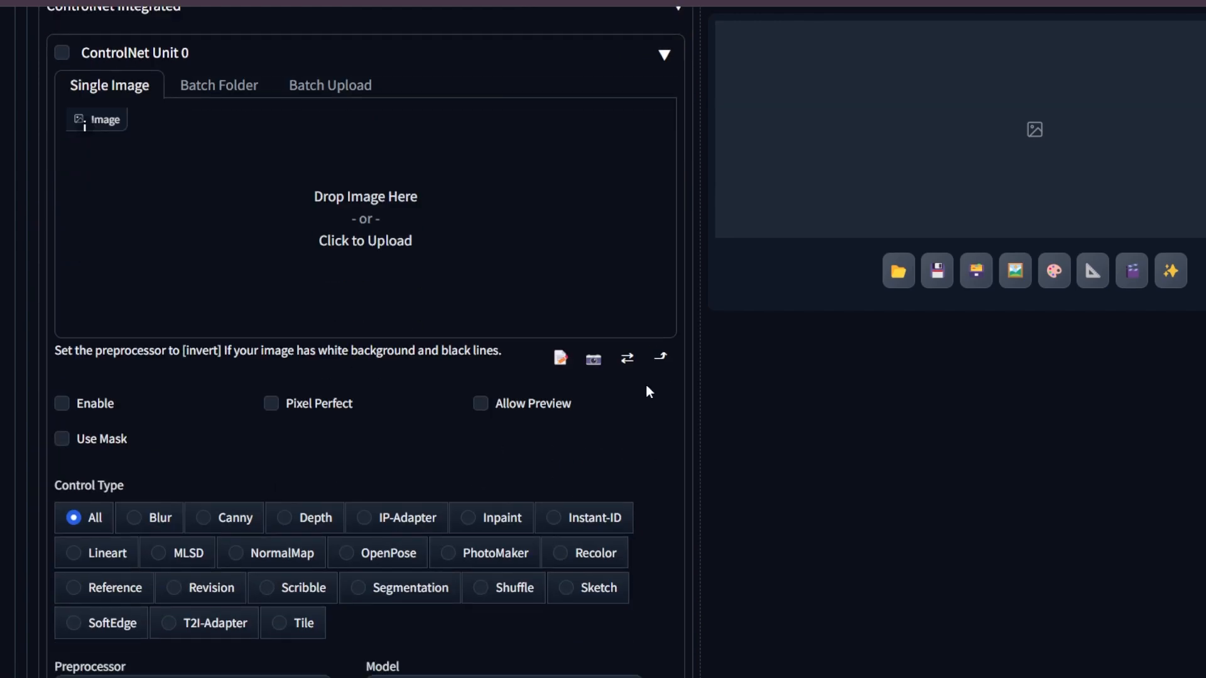
scroll(down, 3)
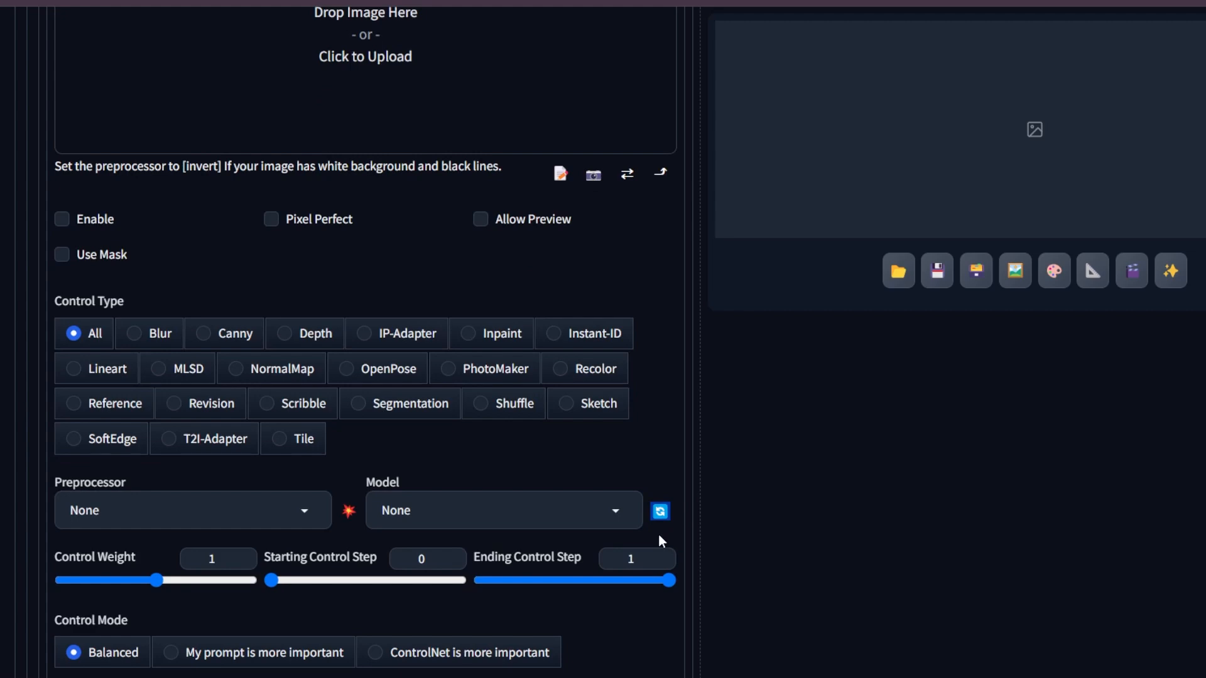
click(502, 510)
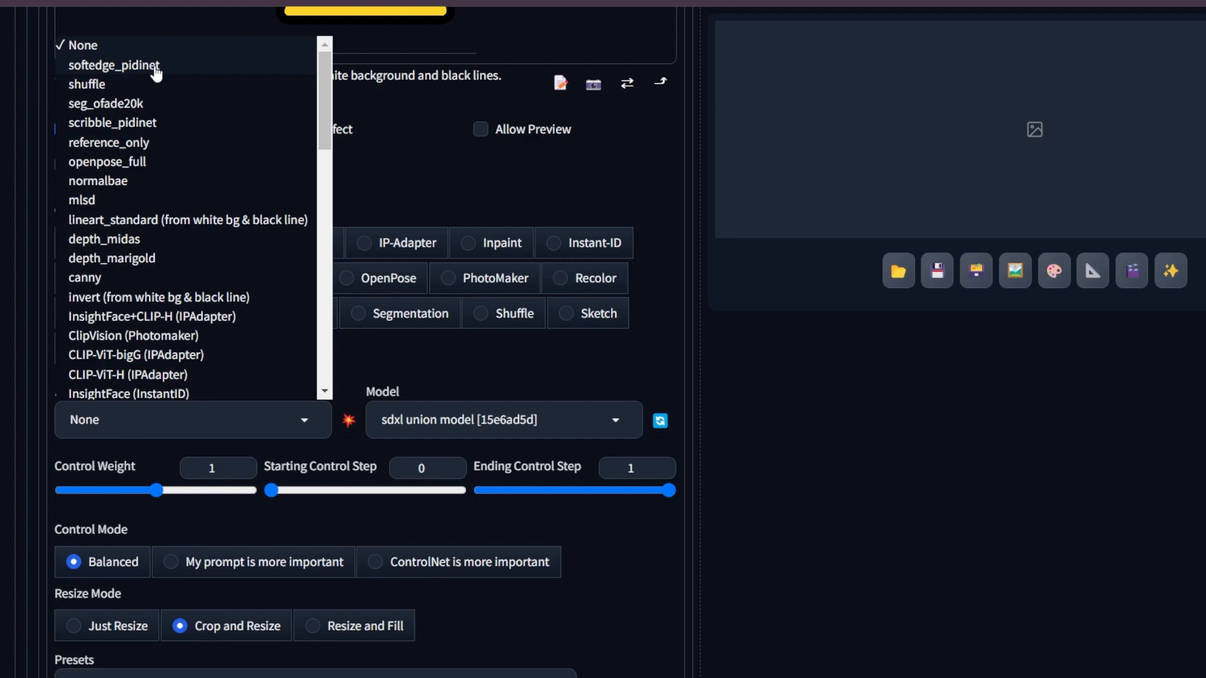
Use sdxl union model with the softedge_pidinet preprocessor and generate the magical gate
click(114, 65)
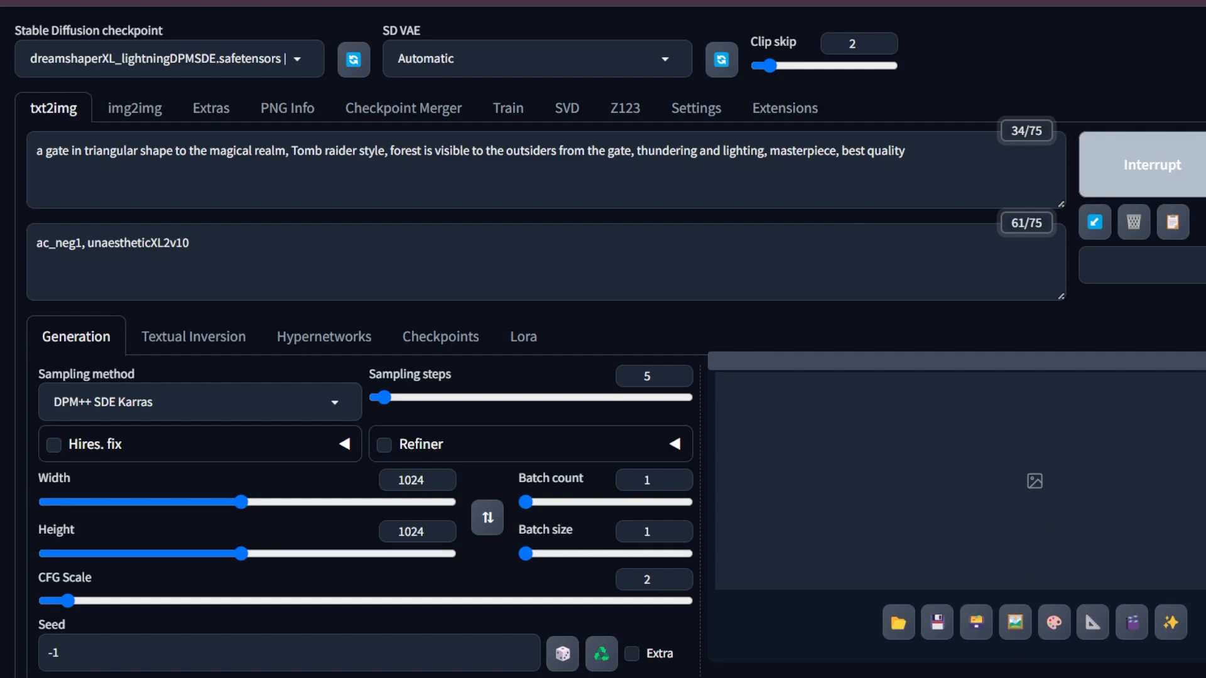
Interrupt the run, prompt 'portal' instead of 'gate' with DPM++ 2M SDE Turbo, and regenerate
click(1139, 165)
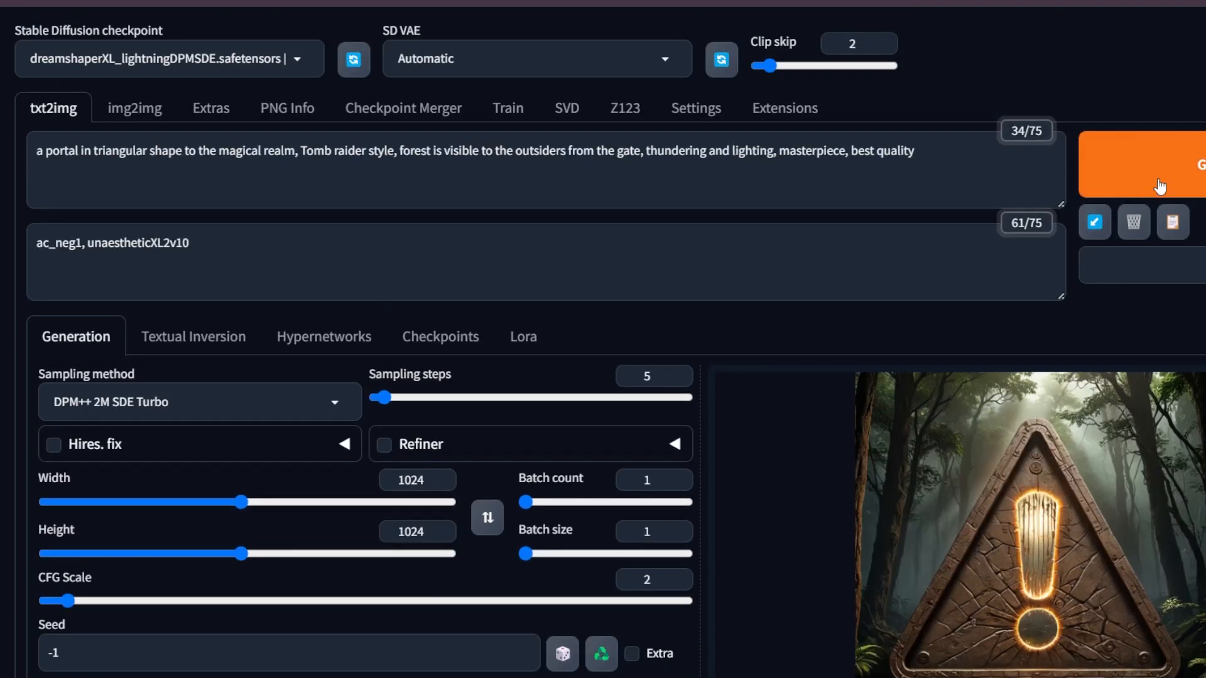
mouse_move(1172, 169)
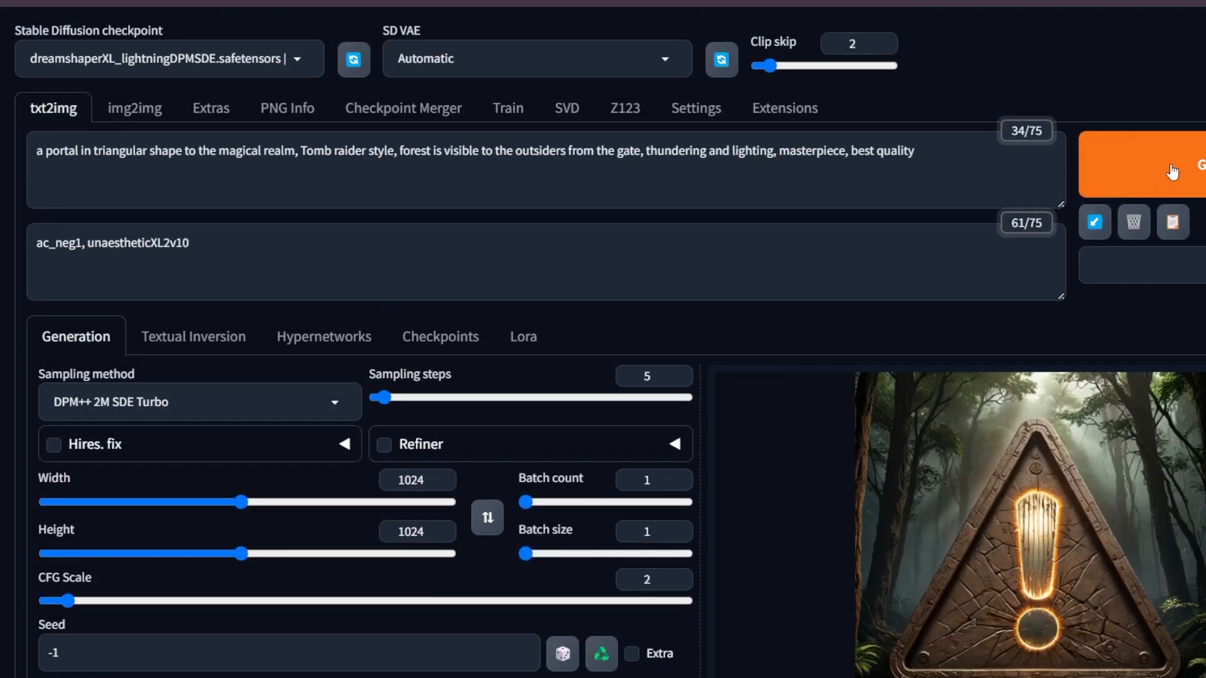
scroll(down, 3)
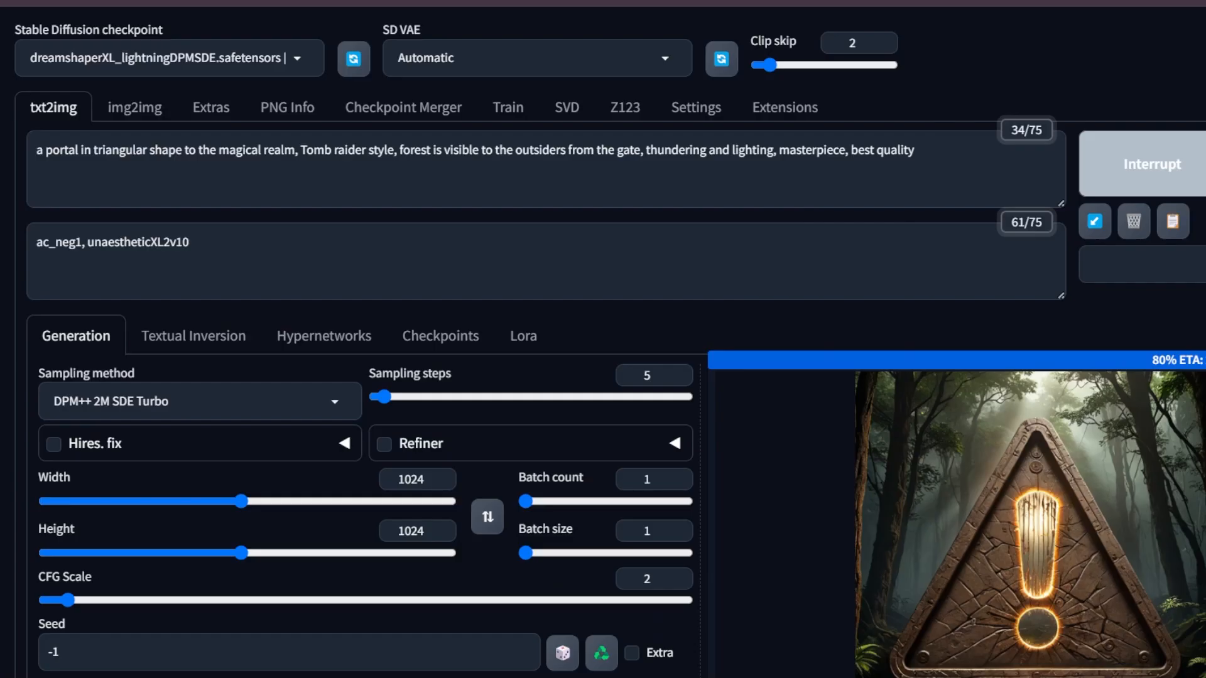
scroll(down, 3)
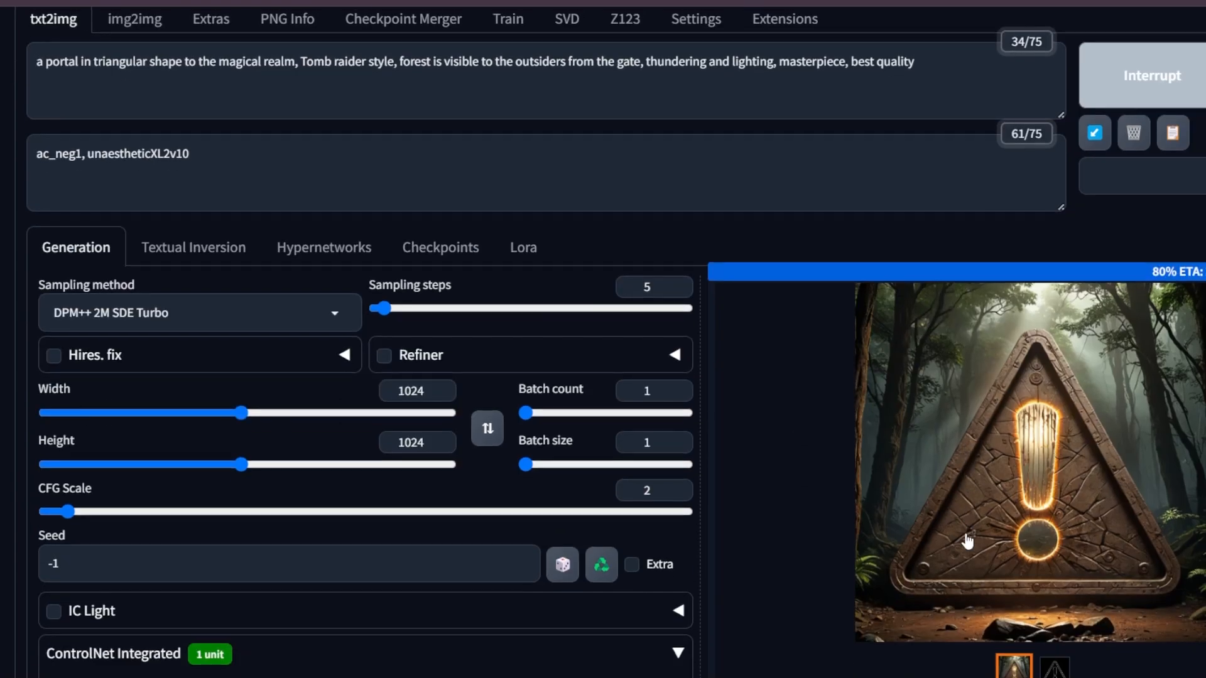